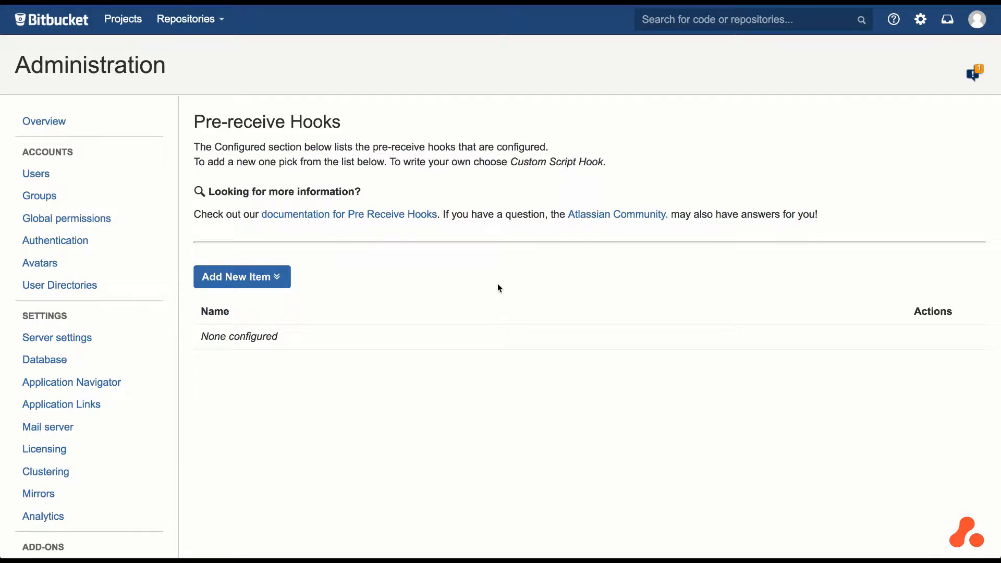
pyautogui.moveTo(266, 283)
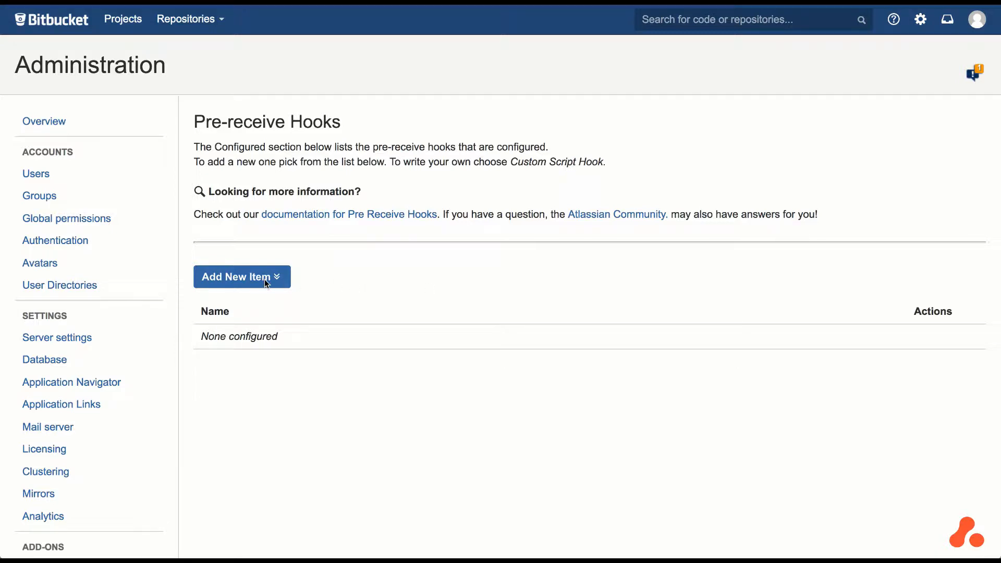
# Step: Show the list of pre-receive hook types available to add
pyautogui.click(241, 276)
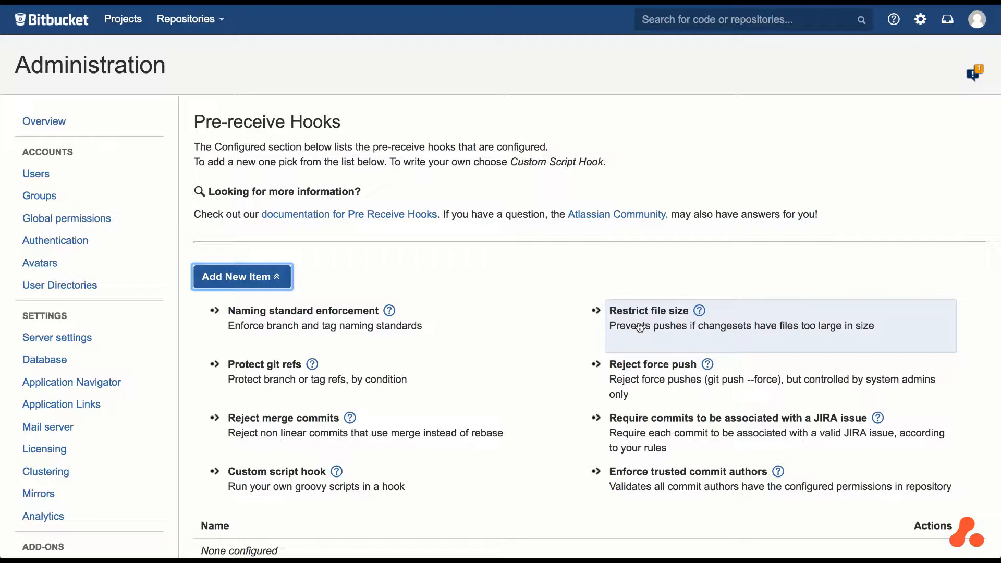
# Step: Start a Restrict file size hook with the note 'Move large files to Git LFS'
pyautogui.click(647, 311)
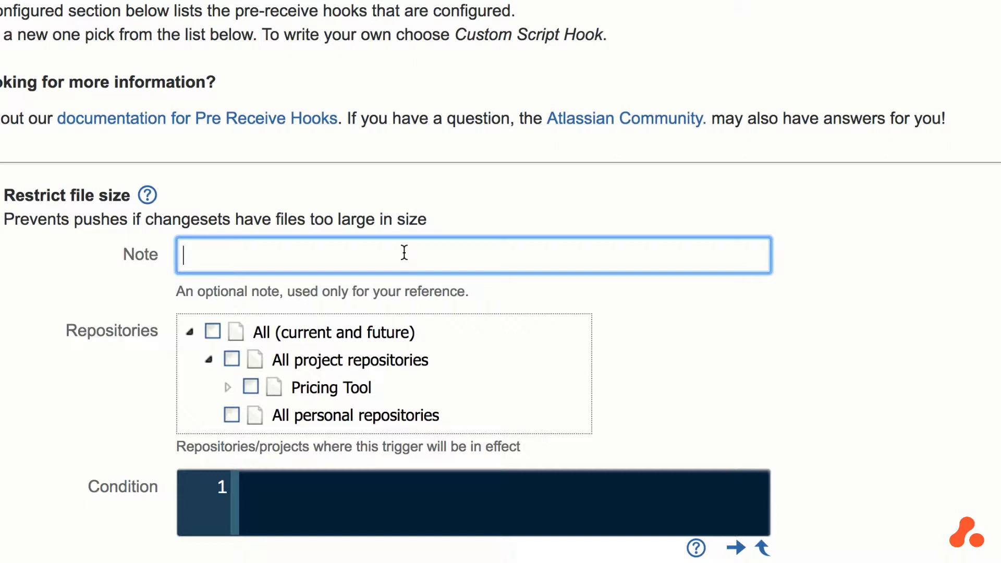
pyautogui.write('Move')
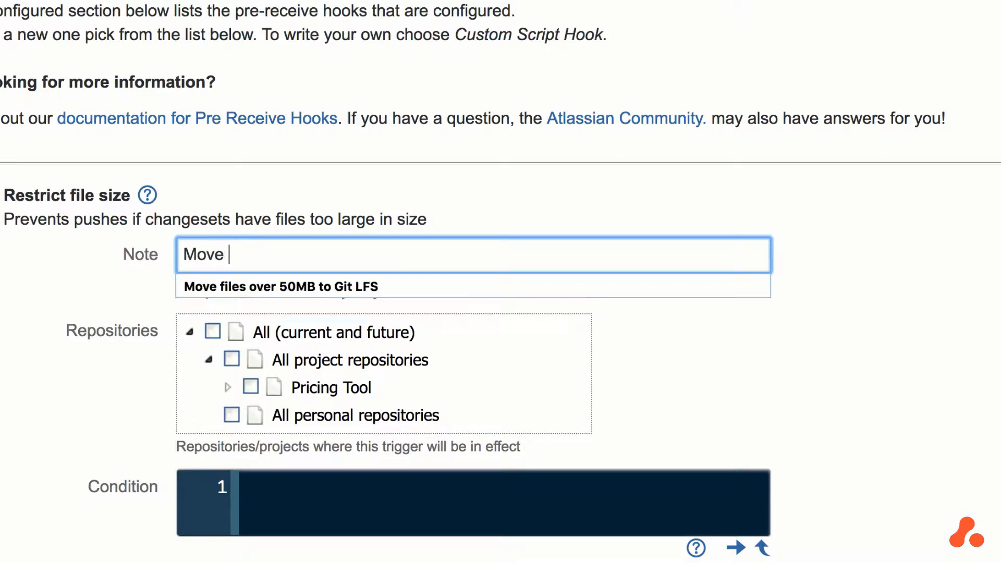
pyautogui.write('l')
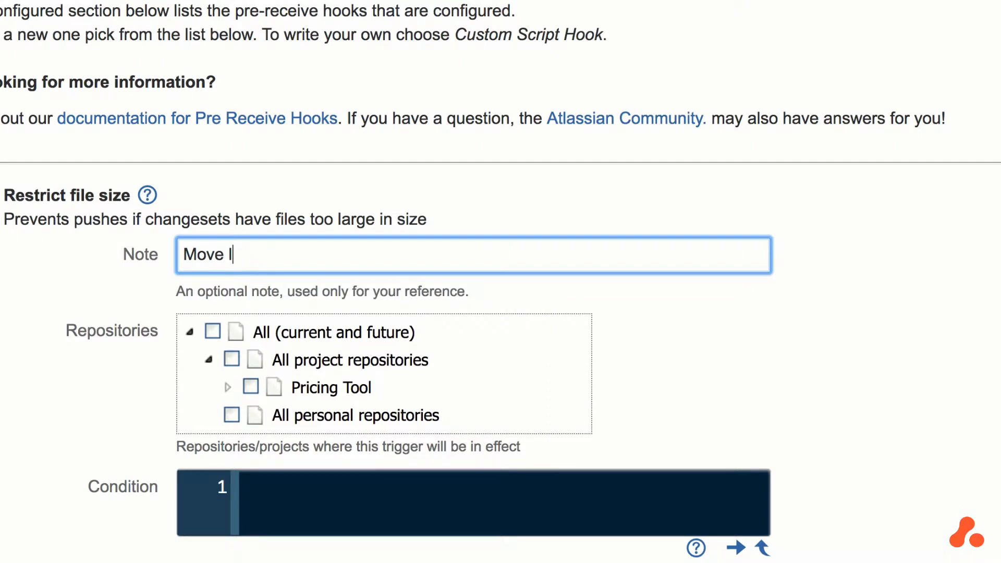
pyautogui.write('larg')
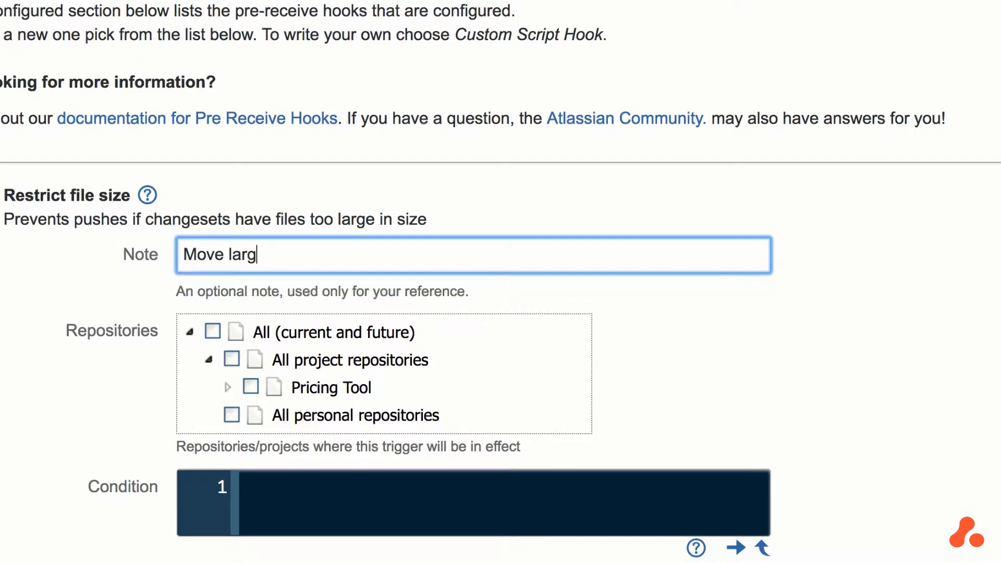
pyautogui.write('e files to G')
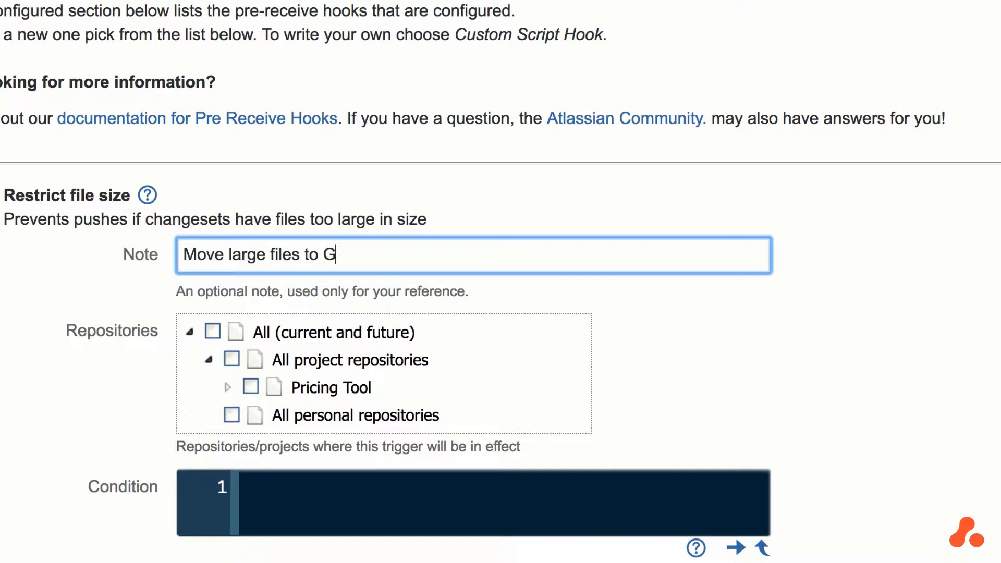
pyautogui.write('it LFS')
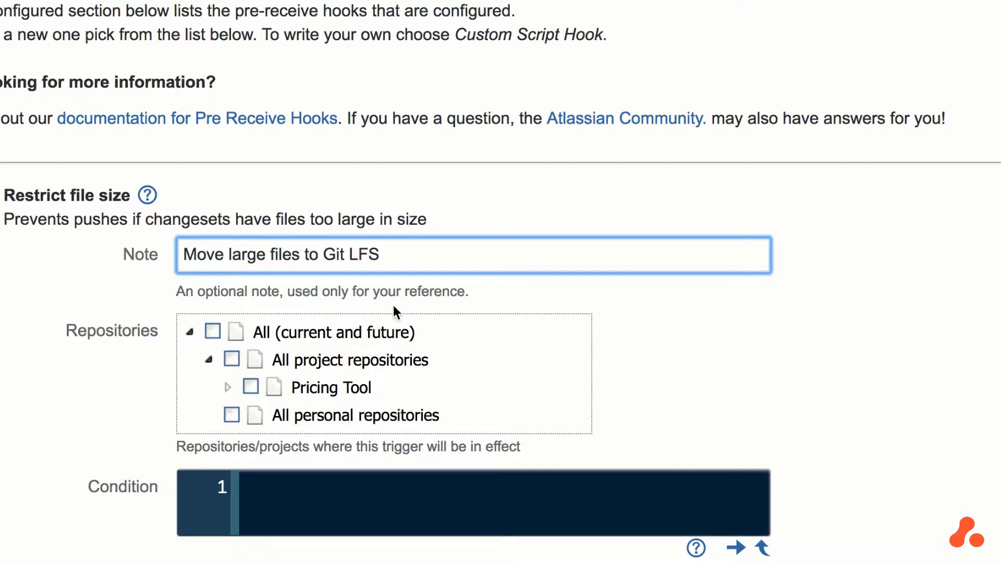
# Step: Scope the hook to the Pricing Tool project under Repositories
pyautogui.click(212, 332)
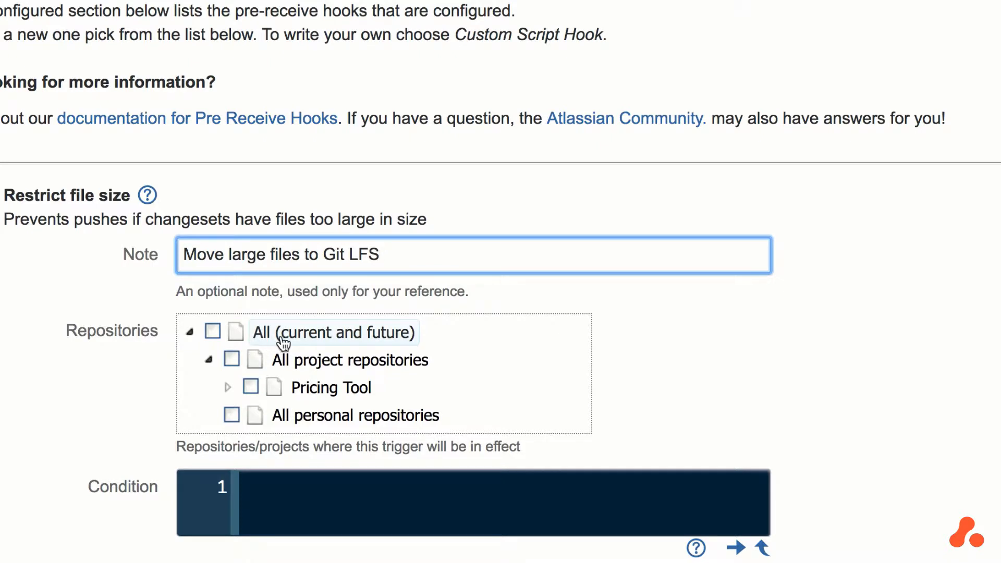
pyautogui.click(250, 387)
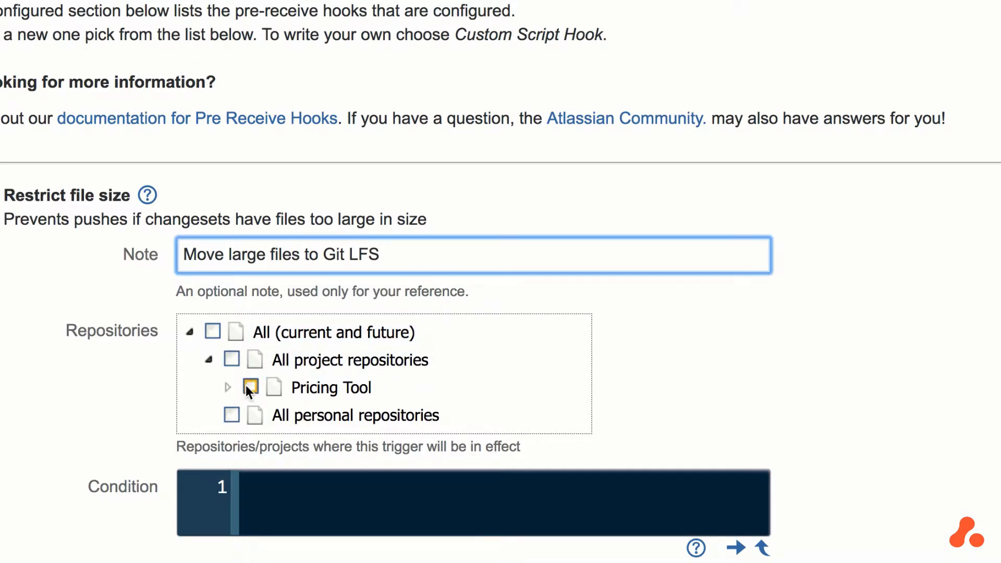
pyautogui.click(229, 388)
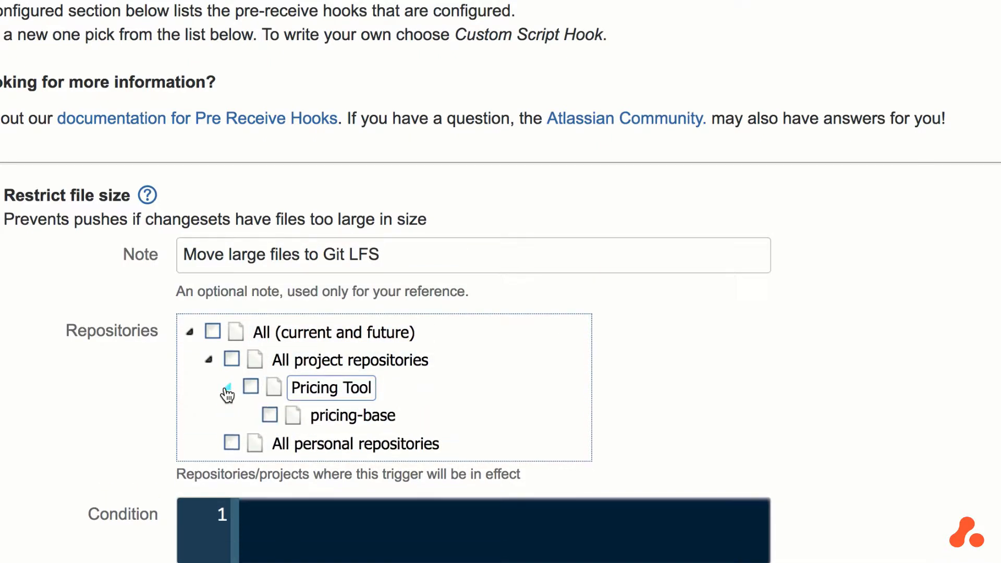
pyautogui.click(250, 387)
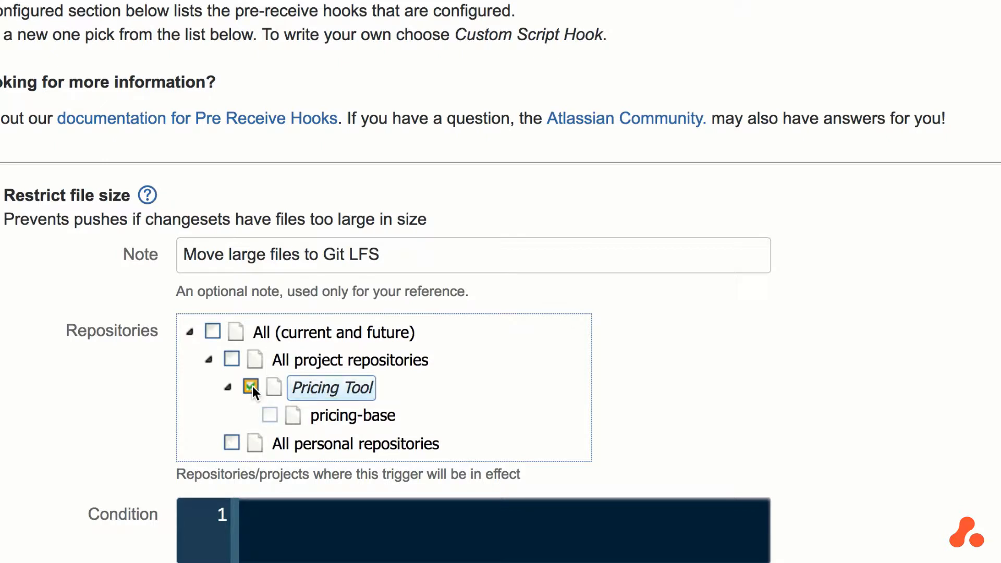
# Step: Enter the condition hookMessage << "The following files were too large. Move these to Git LFS"
pyautogui.scroll(-3)
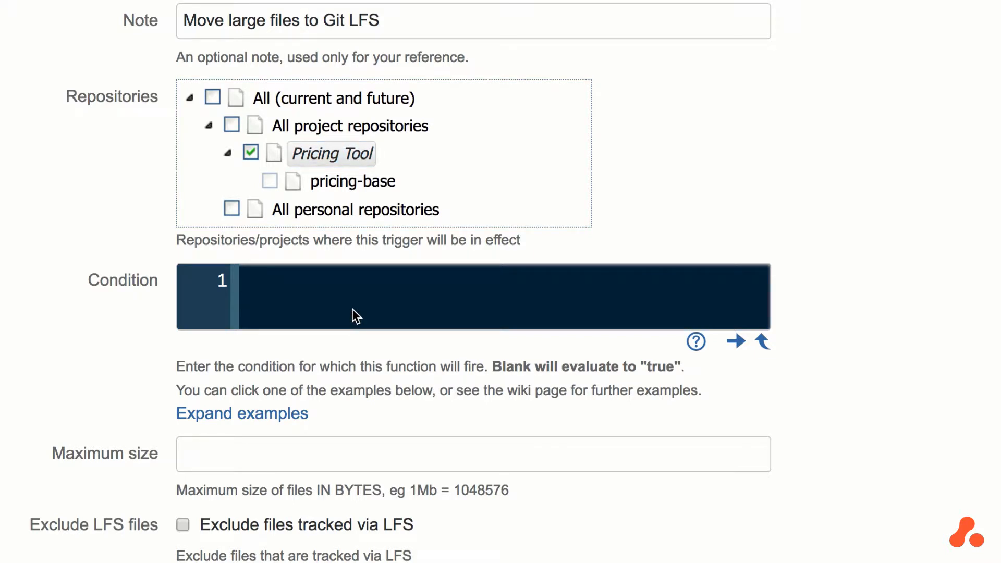
pyautogui.write('h')
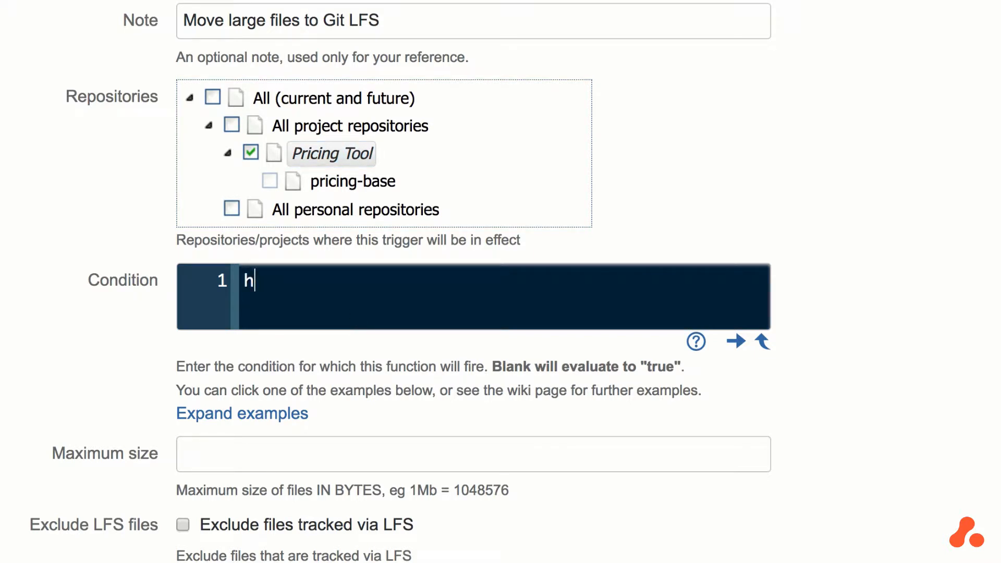
pyautogui.write('ook')
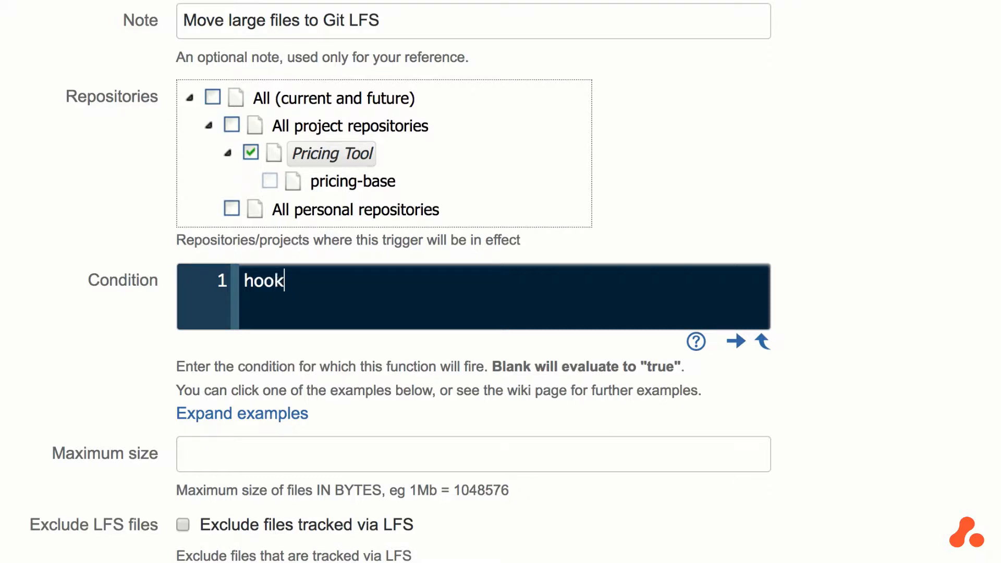
pyautogui.write('Message')
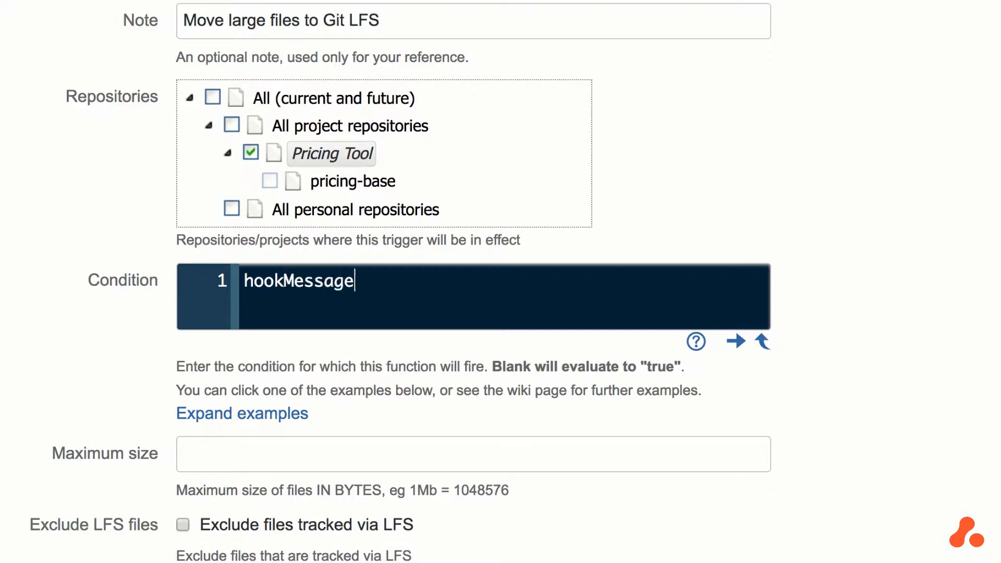
pyautogui.write('<< ""')
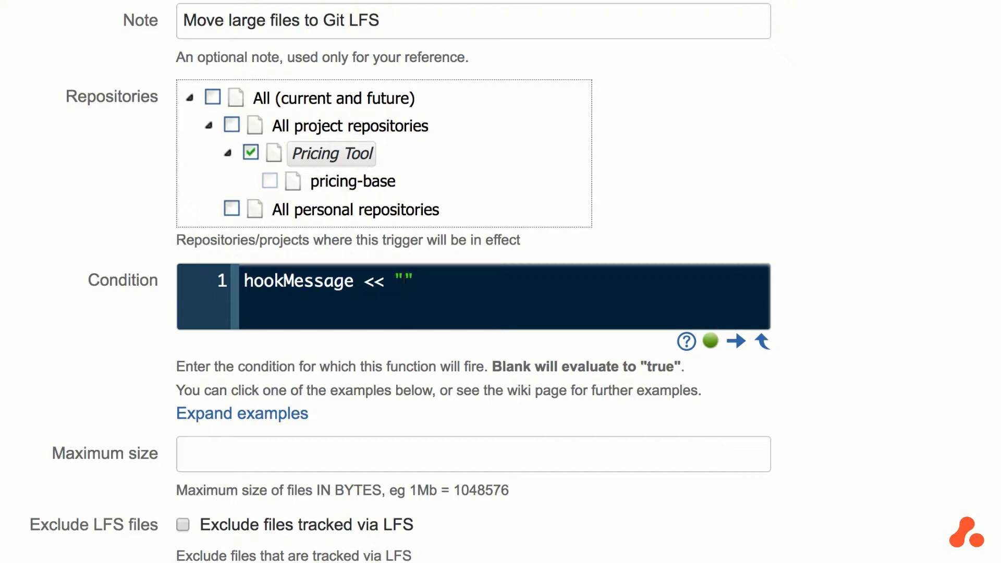
pyautogui.write('The fol')
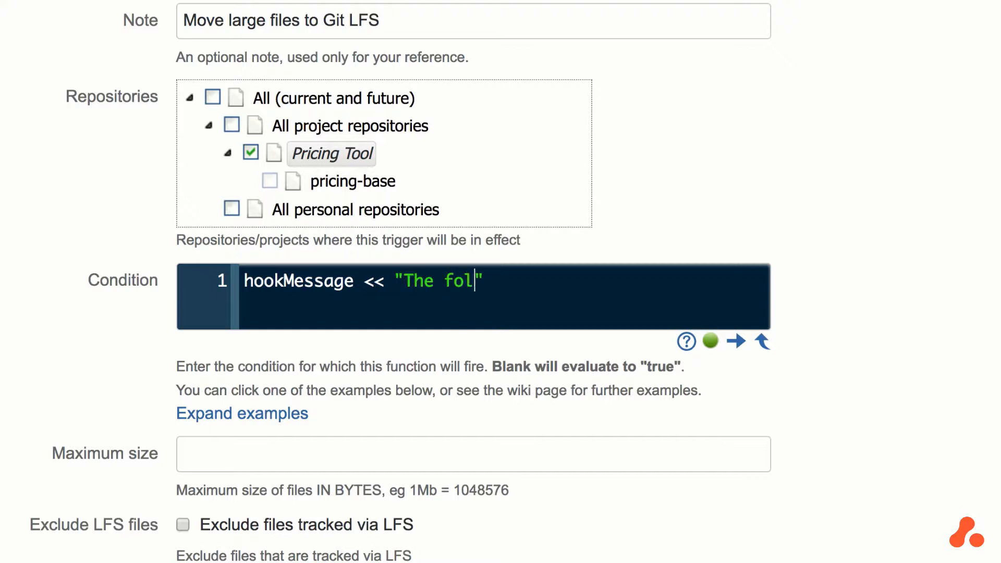
pyautogui.write('lowing files we')
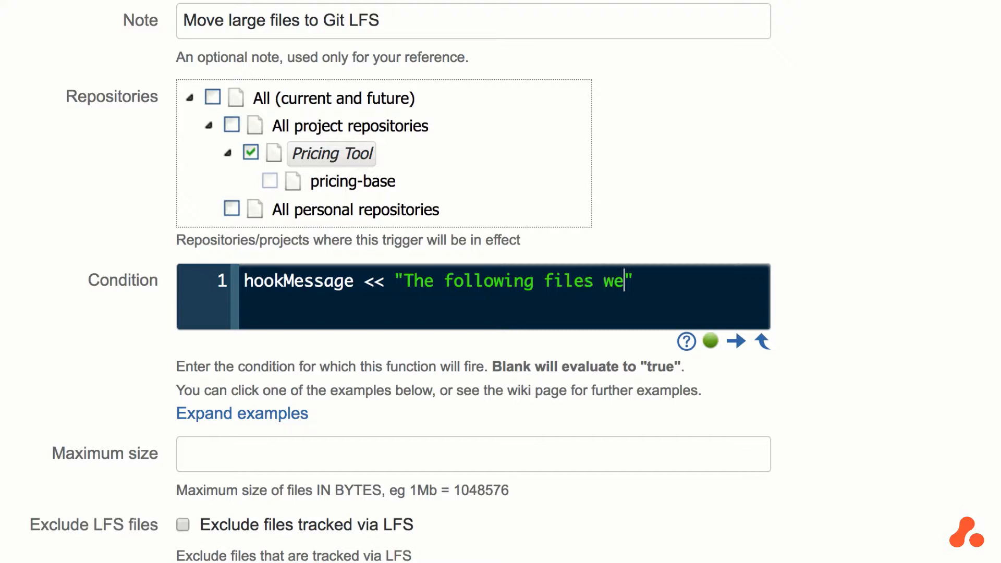
pyautogui.write('re')
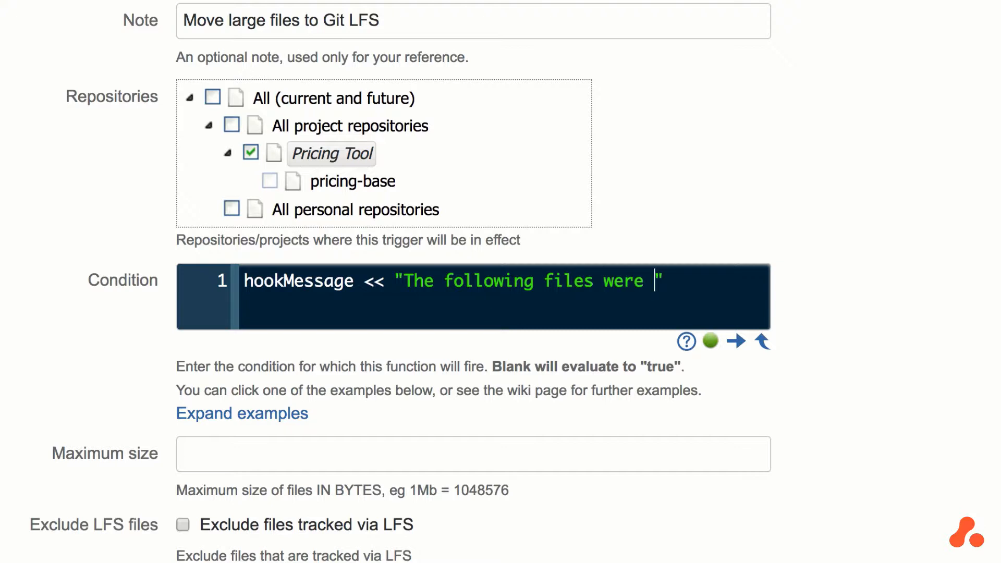
pyautogui.write('too large')
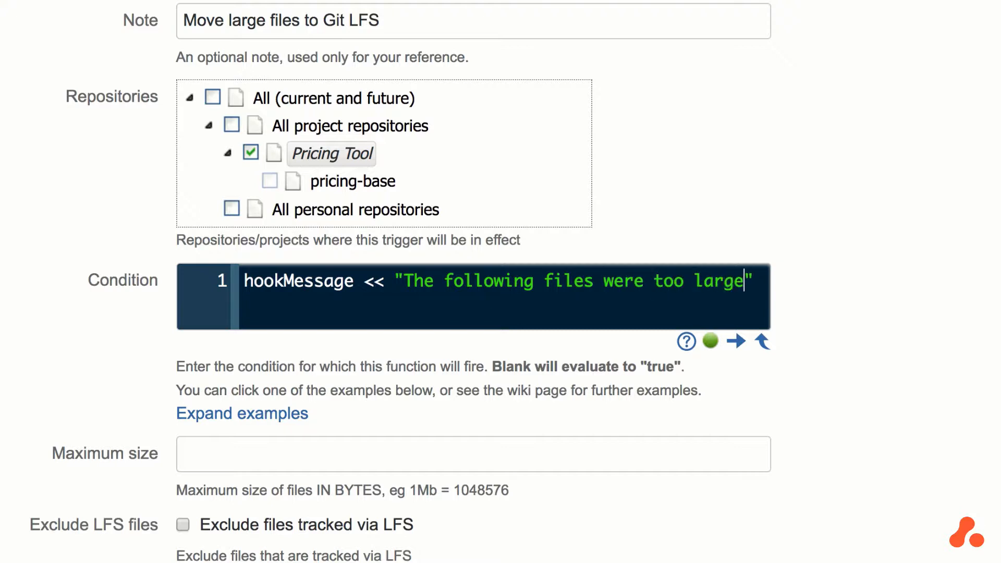
pyautogui.write('. Mpove')
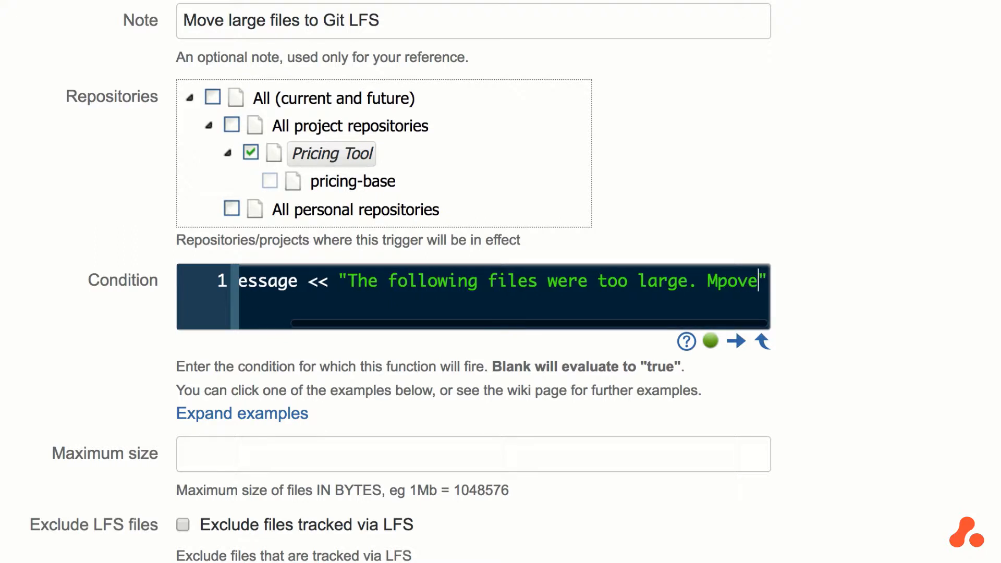
pyautogui.write('Move the')
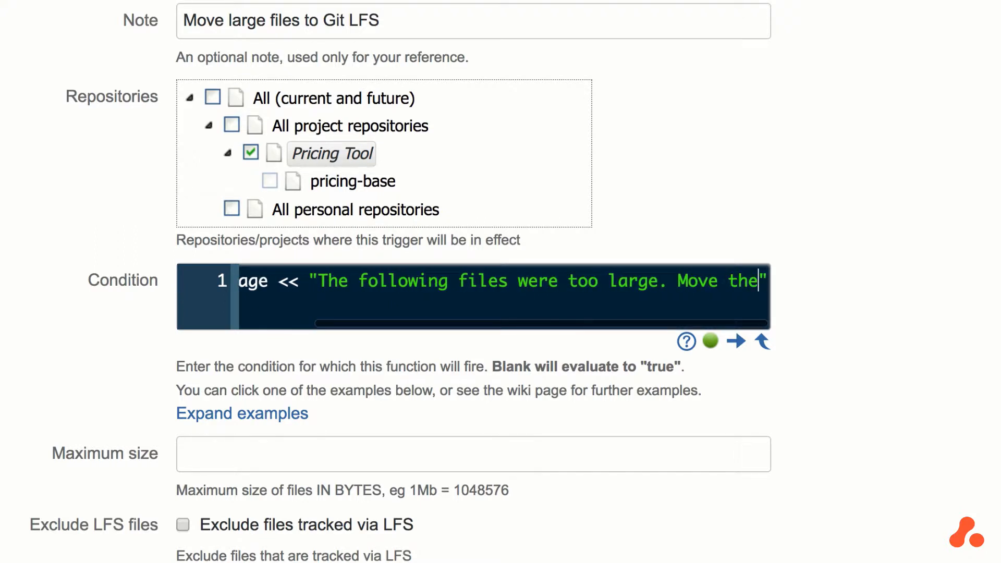
pyautogui.write('these to Git LFS')
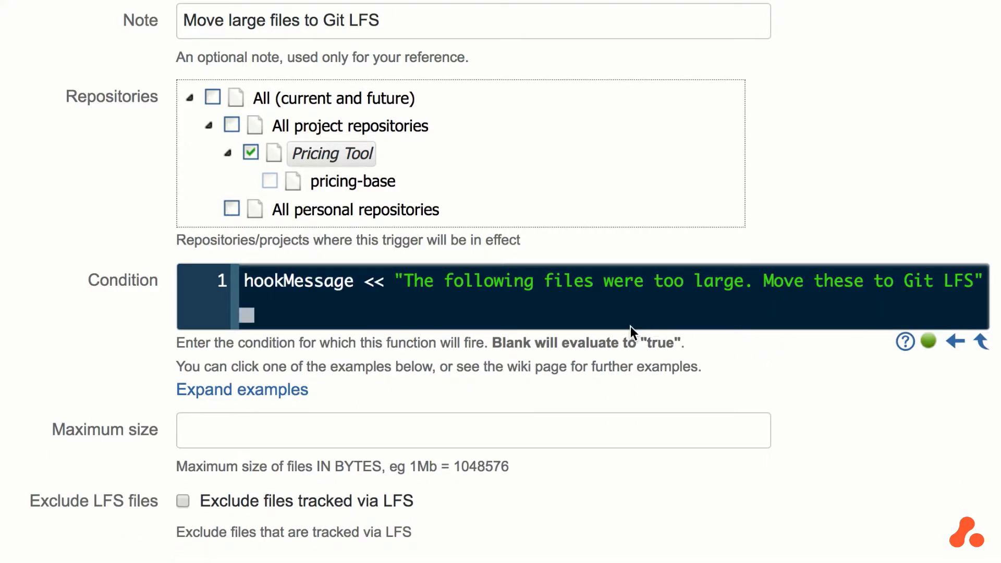
pyautogui.moveTo(614, 311)
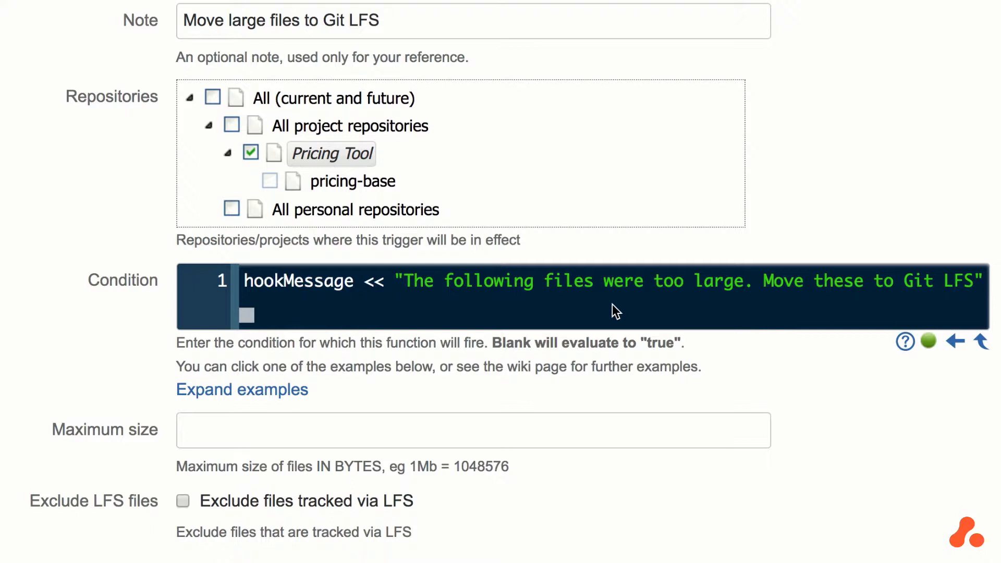
pyautogui.moveTo(607, 324)
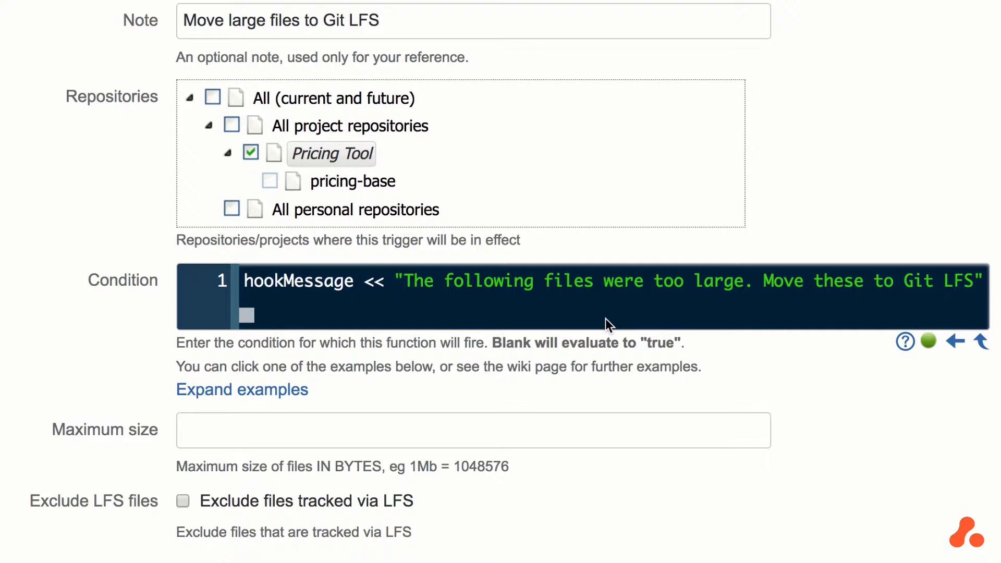
pyautogui.moveTo(268, 430)
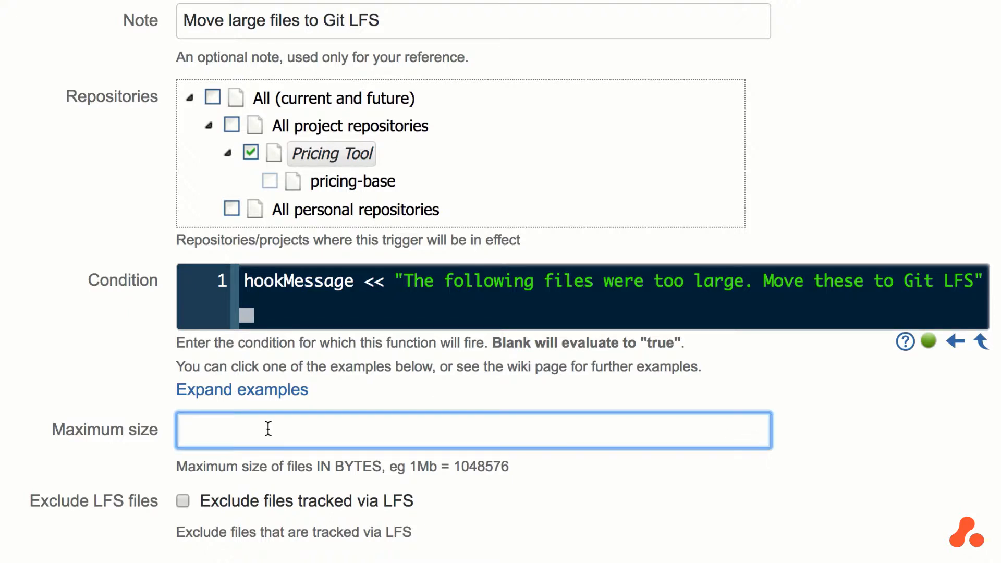
# Step: Set maximum size to 1048576 bytes and exclude LFS-tracked files from the check
pyautogui.write('1048576')
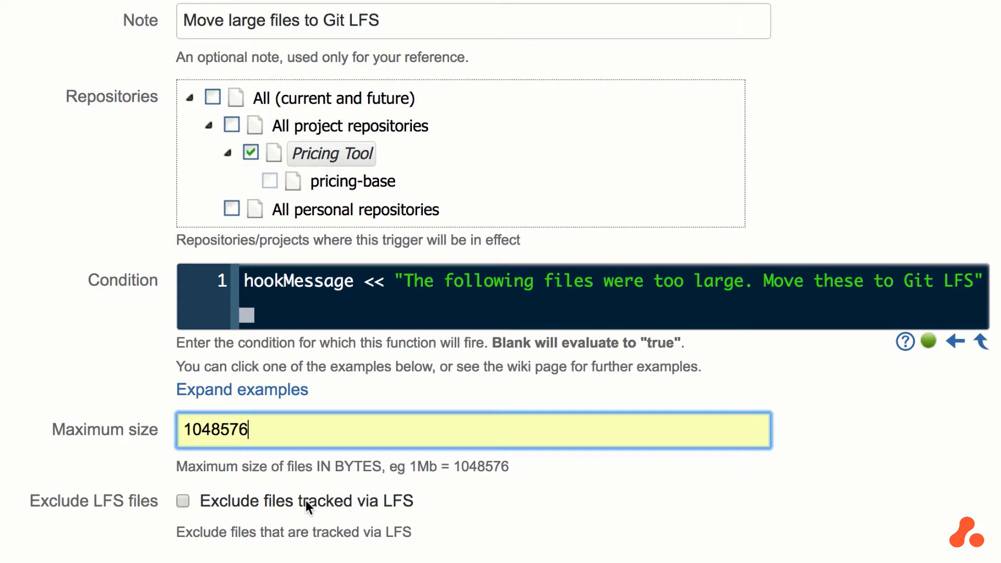
pyautogui.moveTo(241, 504)
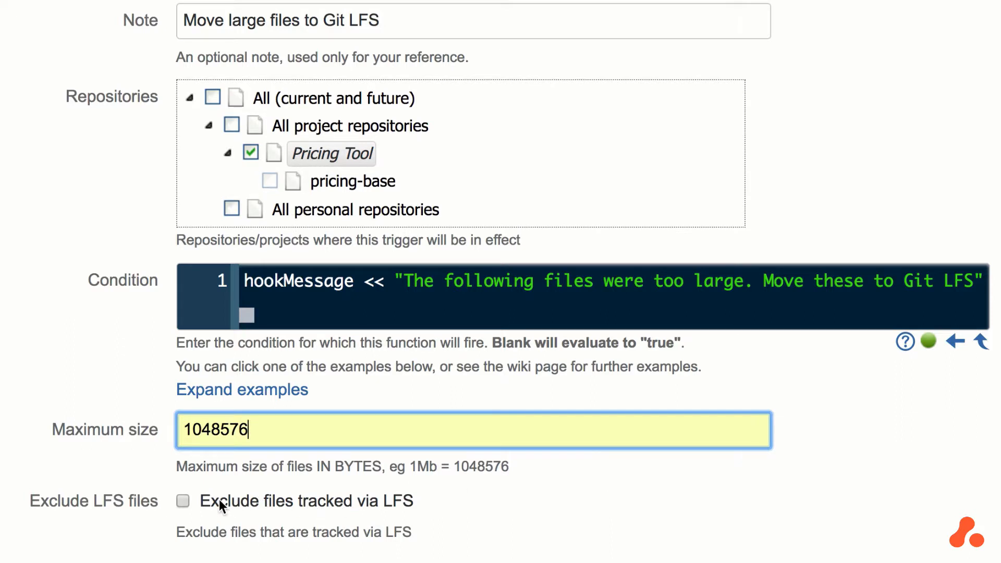
pyautogui.click(183, 500)
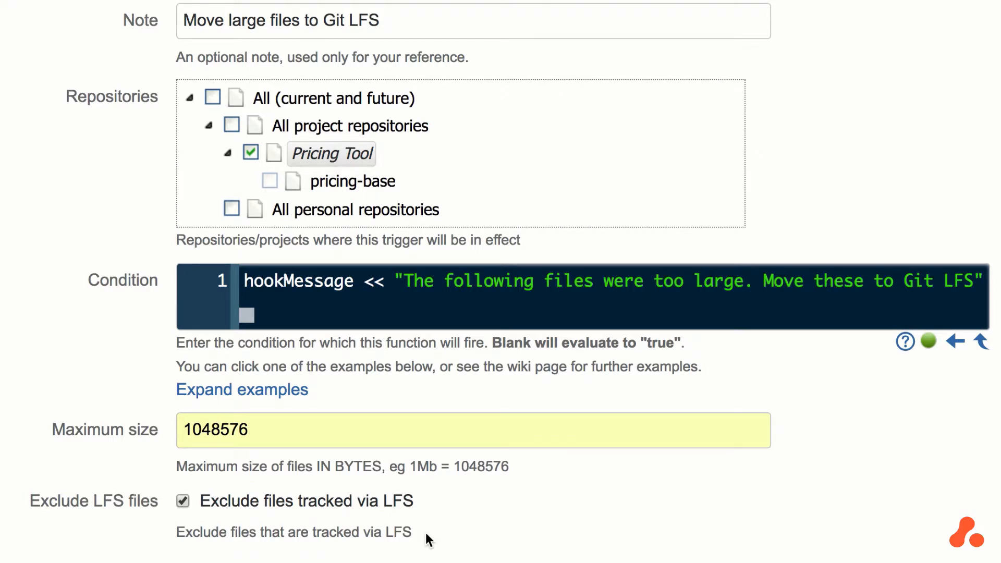
pyautogui.moveTo(420, 544)
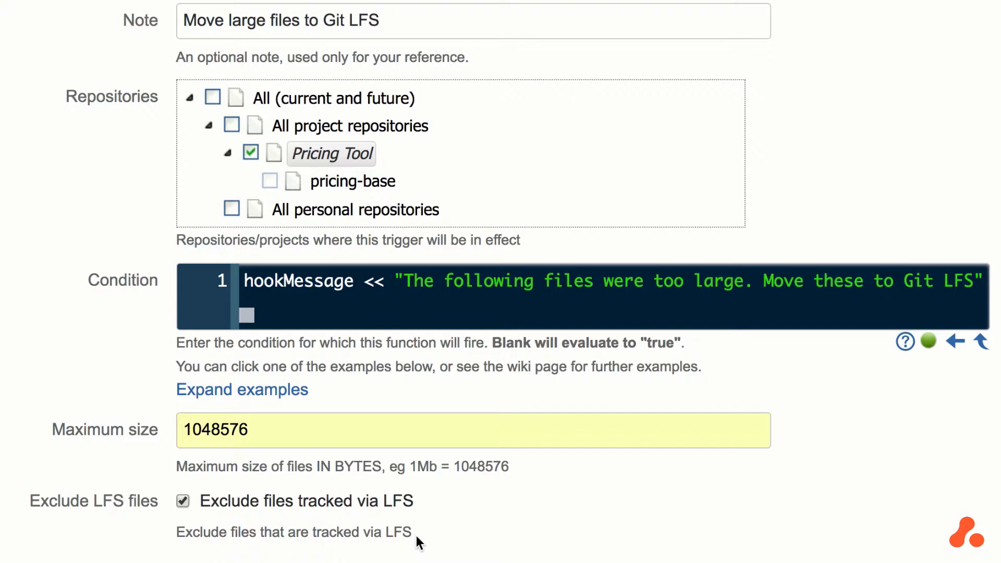
pyautogui.scroll(3)
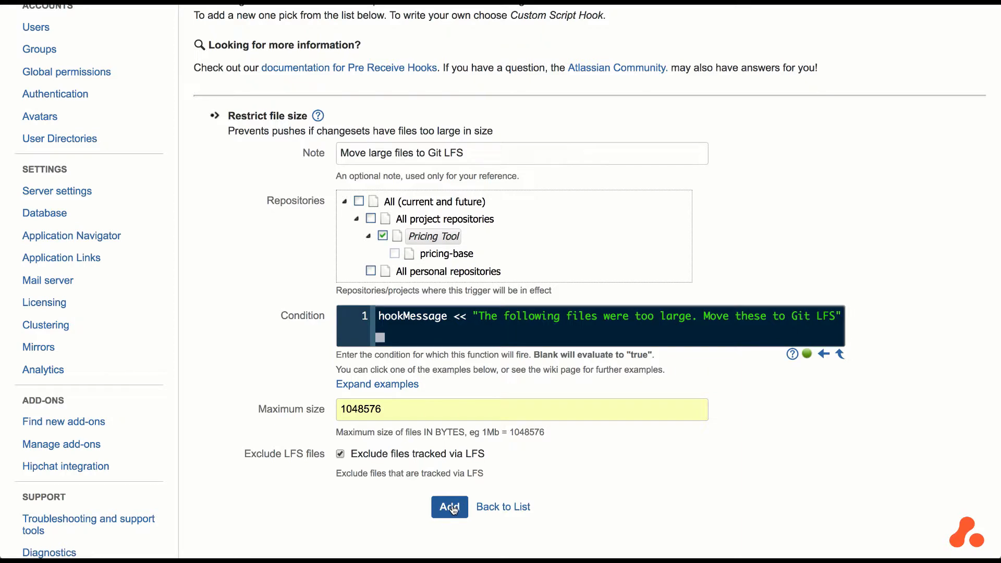
# Step: Save the hook so it appears configured for project PT, then switch to the terminal
pyautogui.click(449, 507)
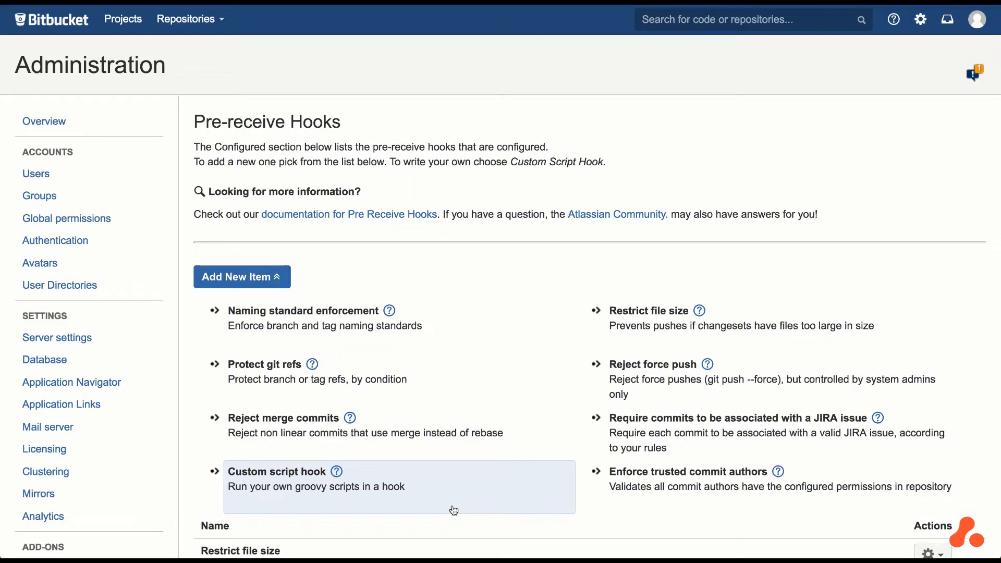
pyautogui.scroll(-3)
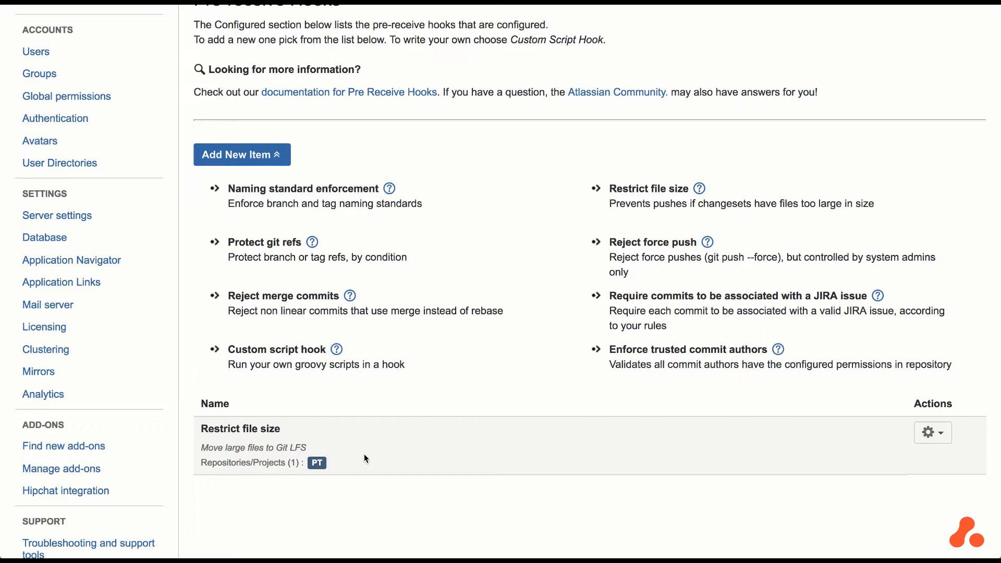
pyautogui.click(450, 287)
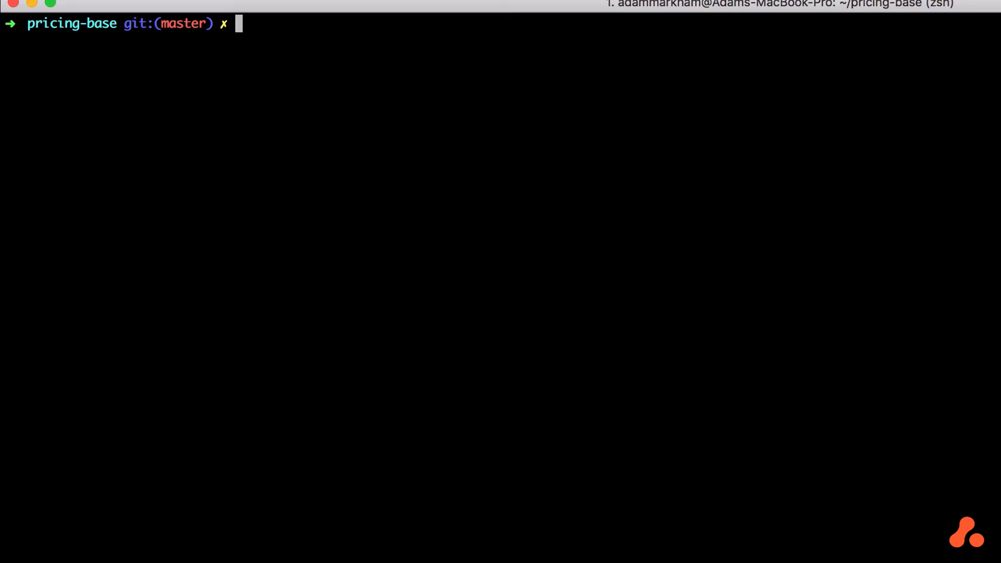
# Step: Check git status and stage large.jar in the pricing-base repository
pyautogui.write('git status')
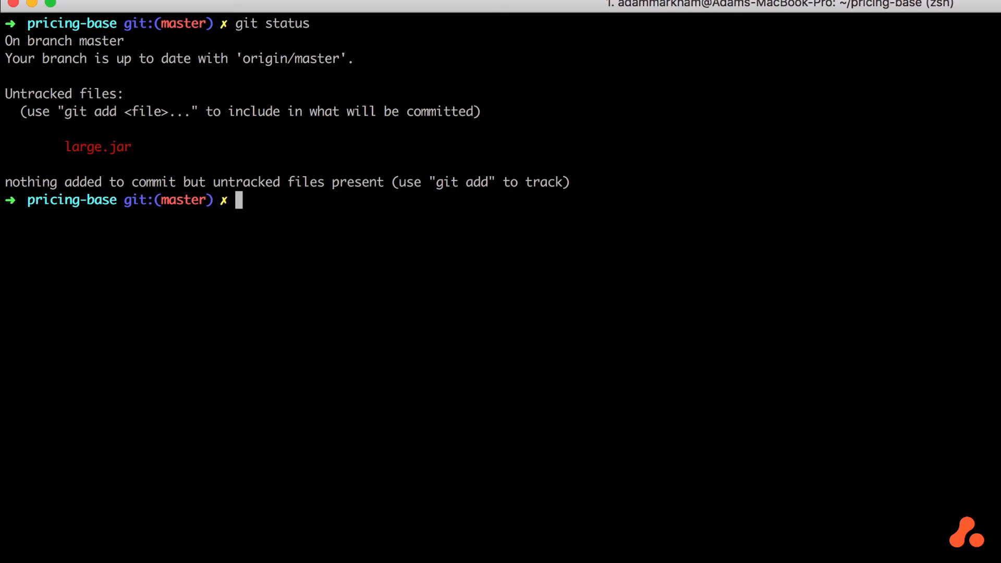
pyautogui.write('git add large.jar')
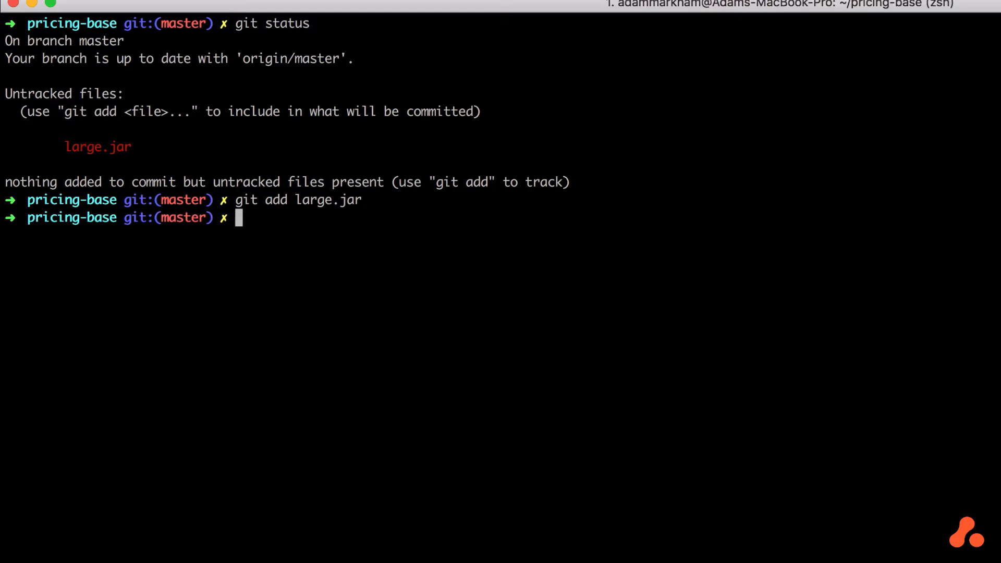
# Step: Enter the commit command with message "Add large development jar file"
pyautogui.write('git co')
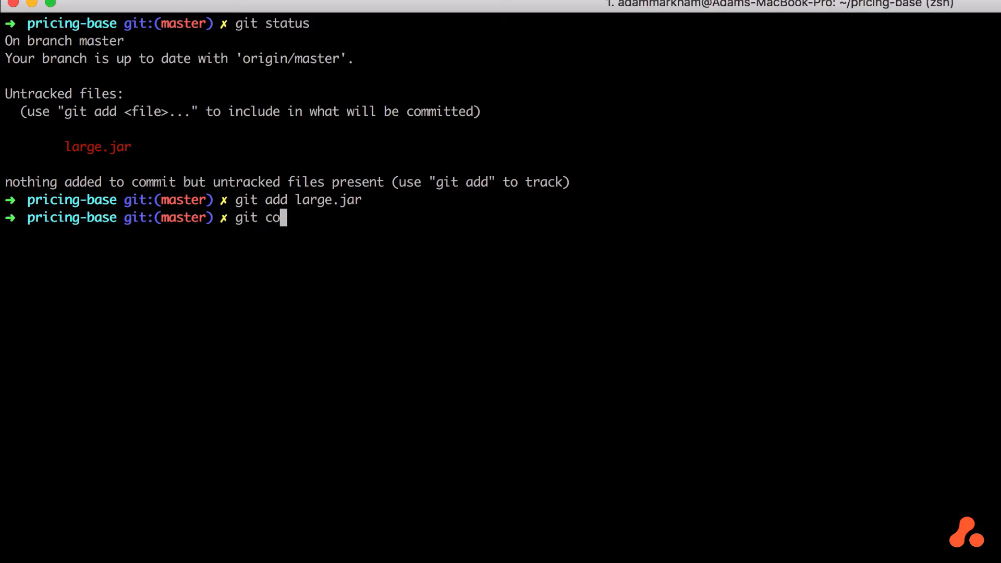
pyautogui.write('mmit -m')
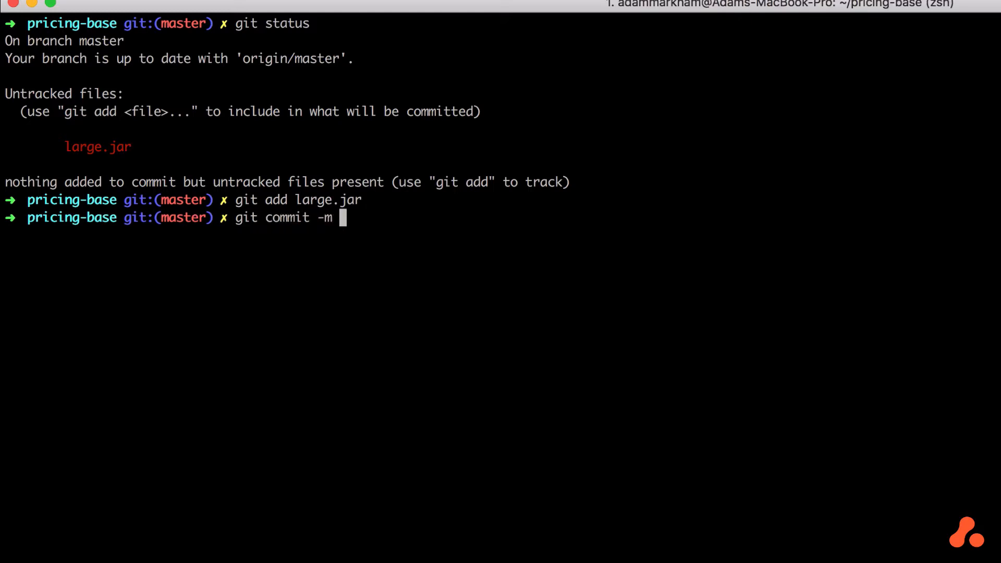
pyautogui.write('"Add large')
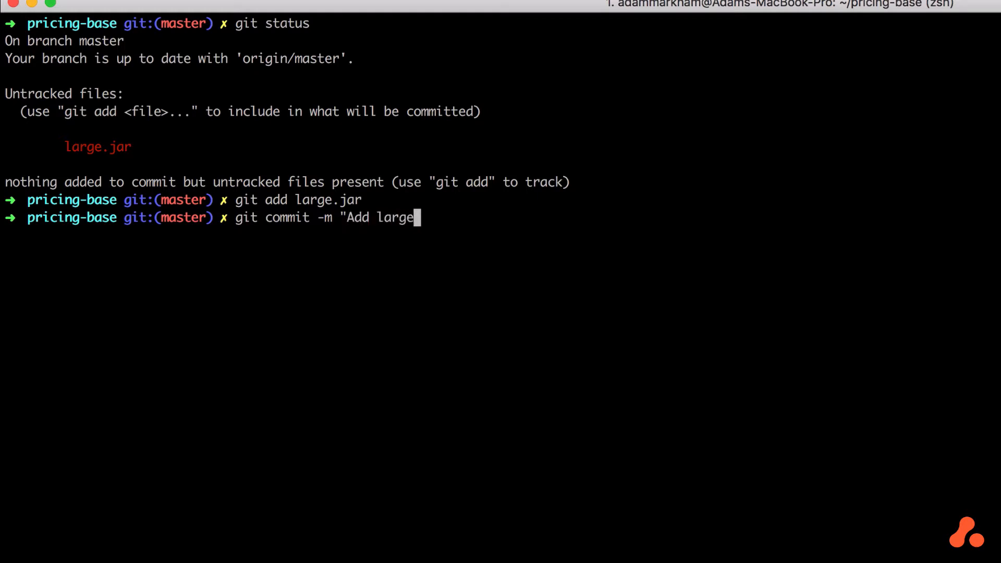
pyautogui.write('development jar fi')
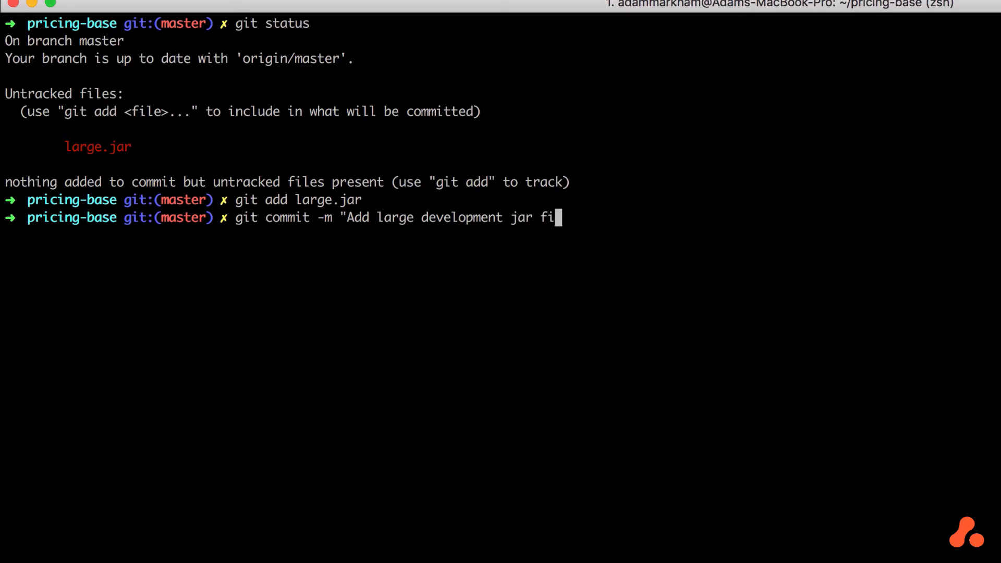
pyautogui.write('le"')
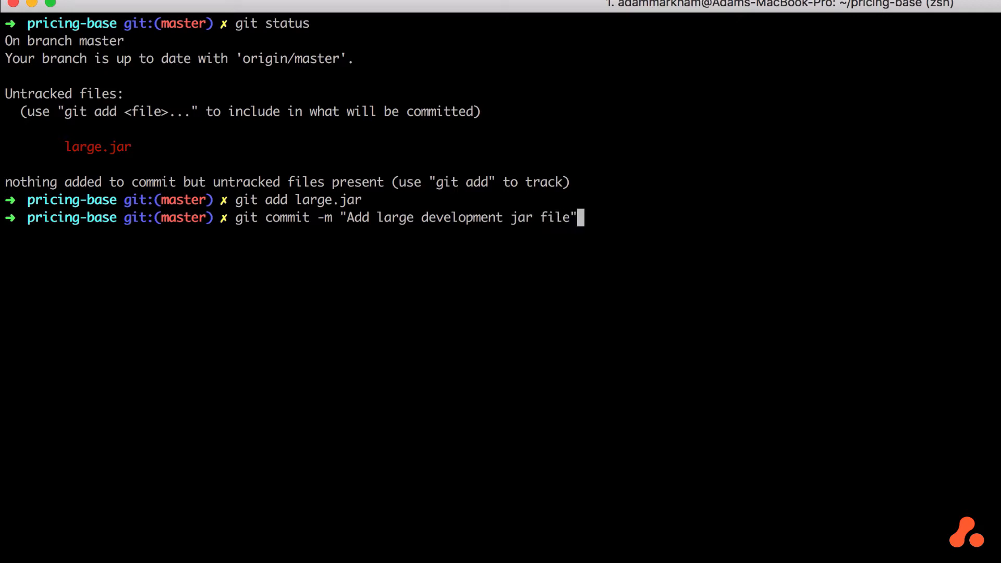
# Step: Commit large.jar and push the new commit to the server
pyautogui.press('Return')
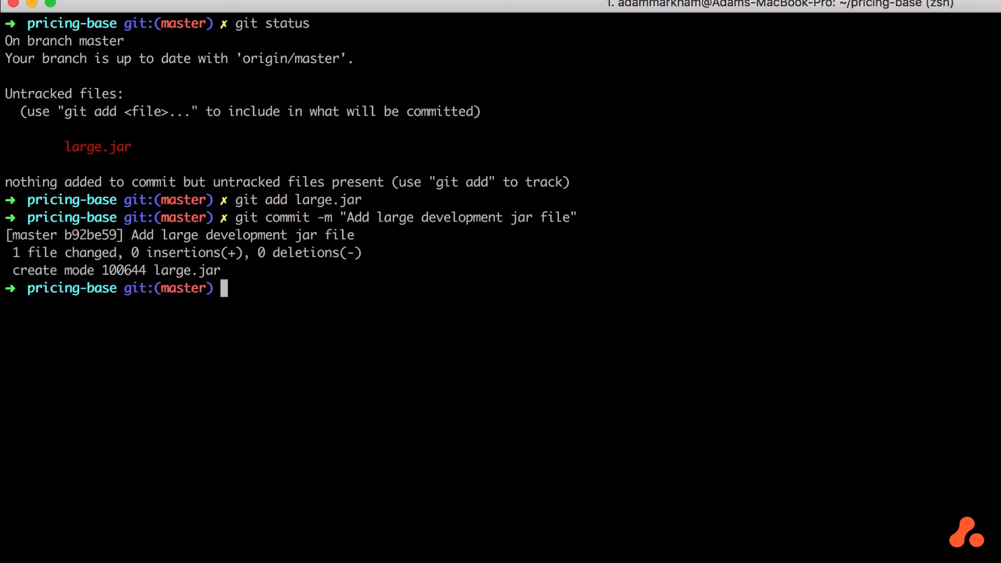
pyautogui.write('git push')
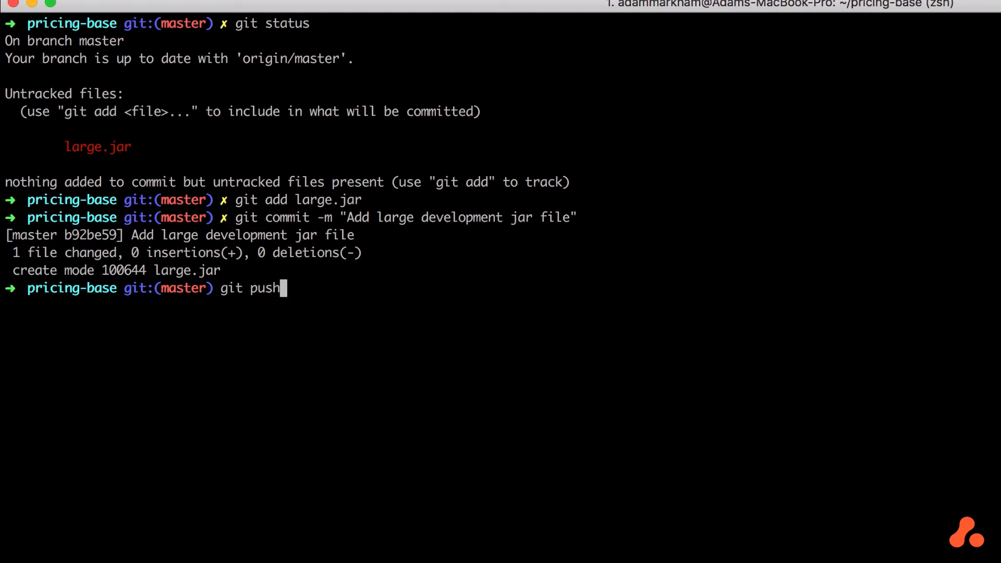
pyautogui.press('Return')
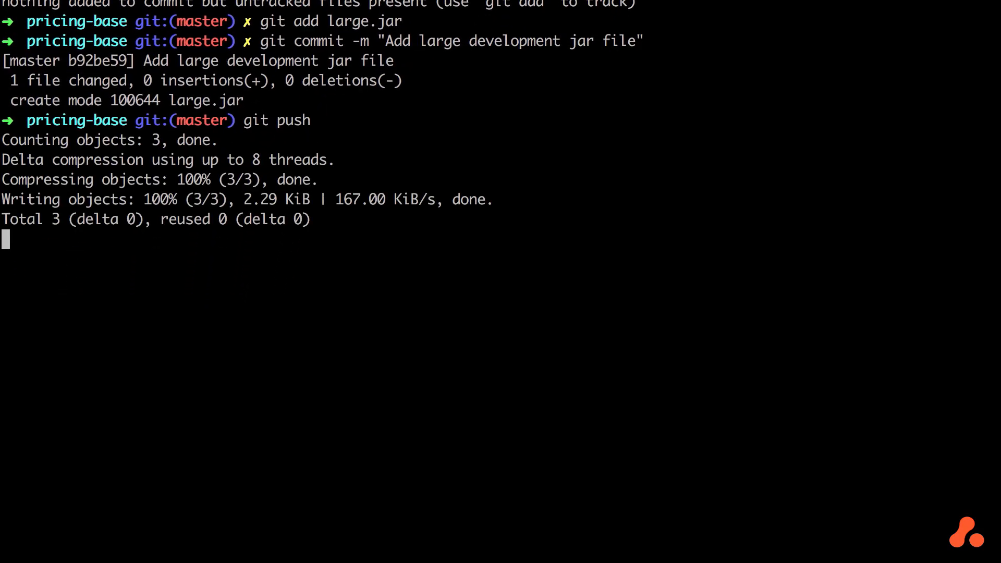